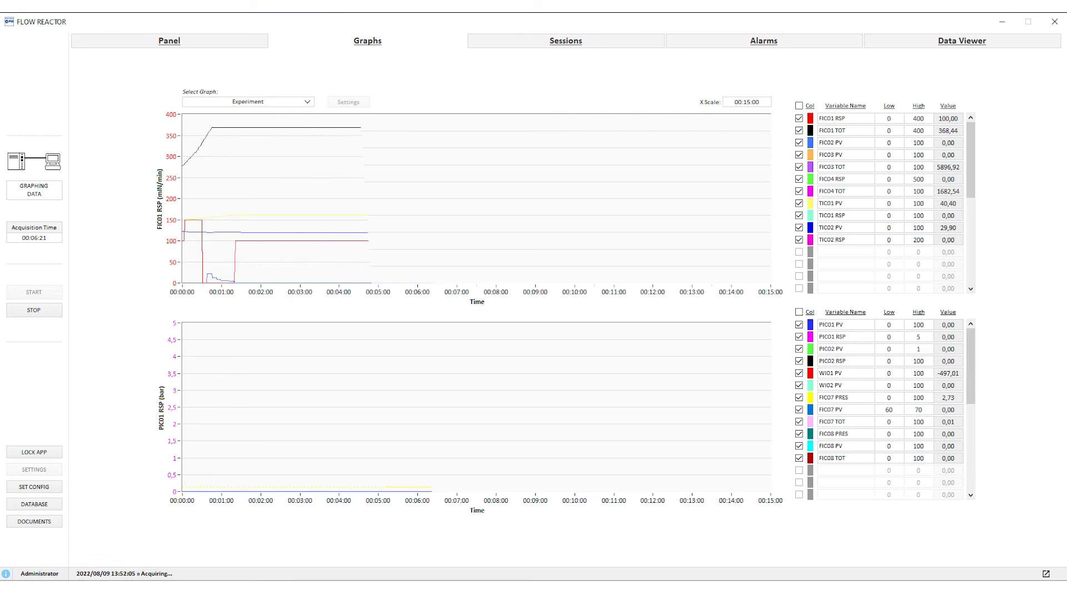
Show the session table, then the process panel diagram with hot box, flow controllers and reactor tubes.
left_click(565, 41)
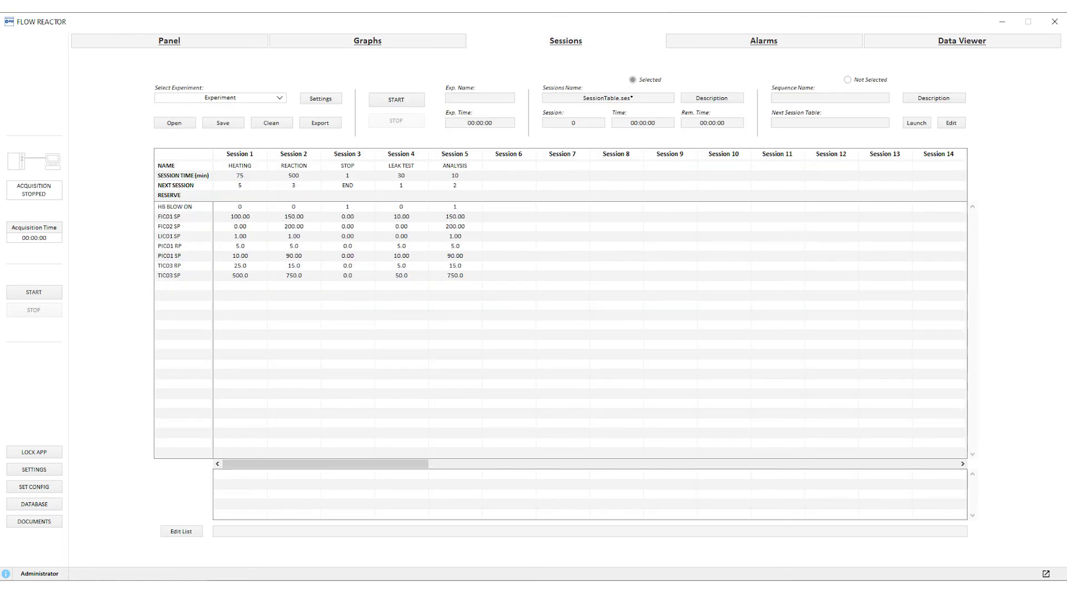
left_click(169, 41)
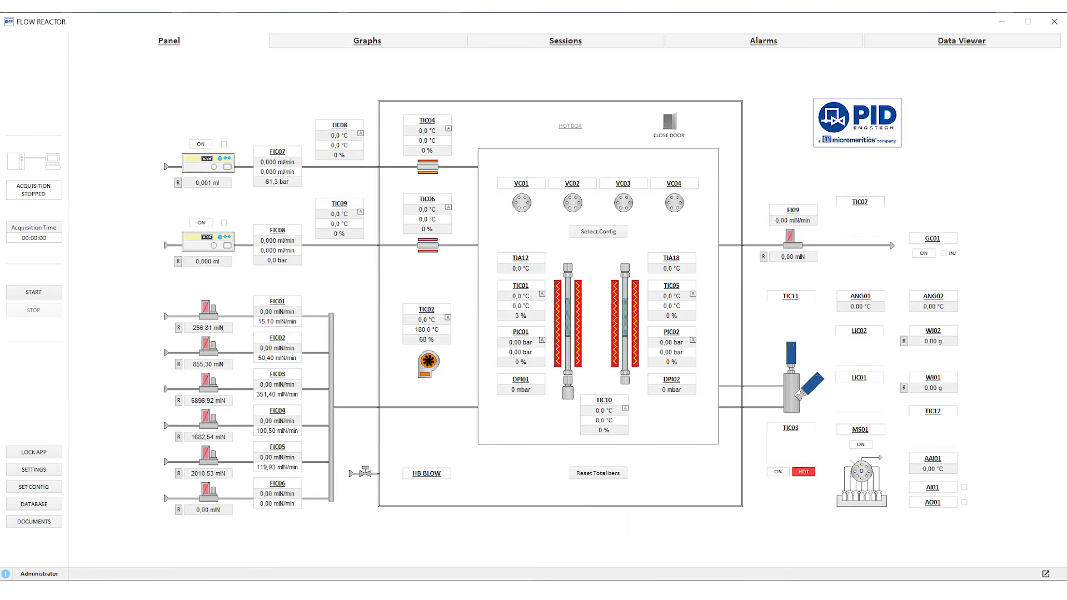